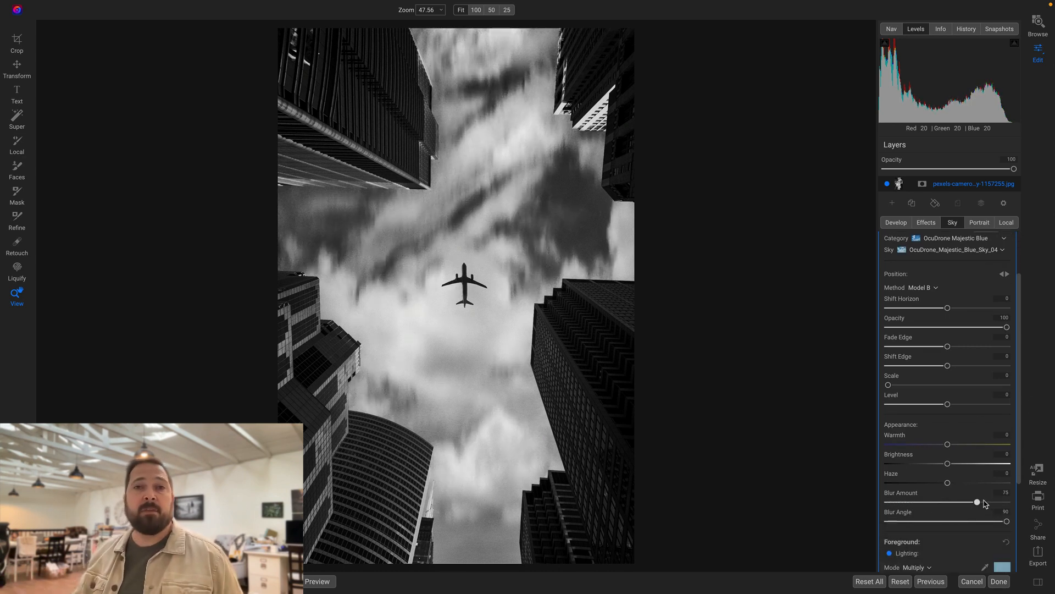
# - Adjust the replacement sky's blend strength on the skyscraper, tree and waterfall example photos
pyautogui.moveTo(978, 501); pyautogui.dragTo(1007, 501)
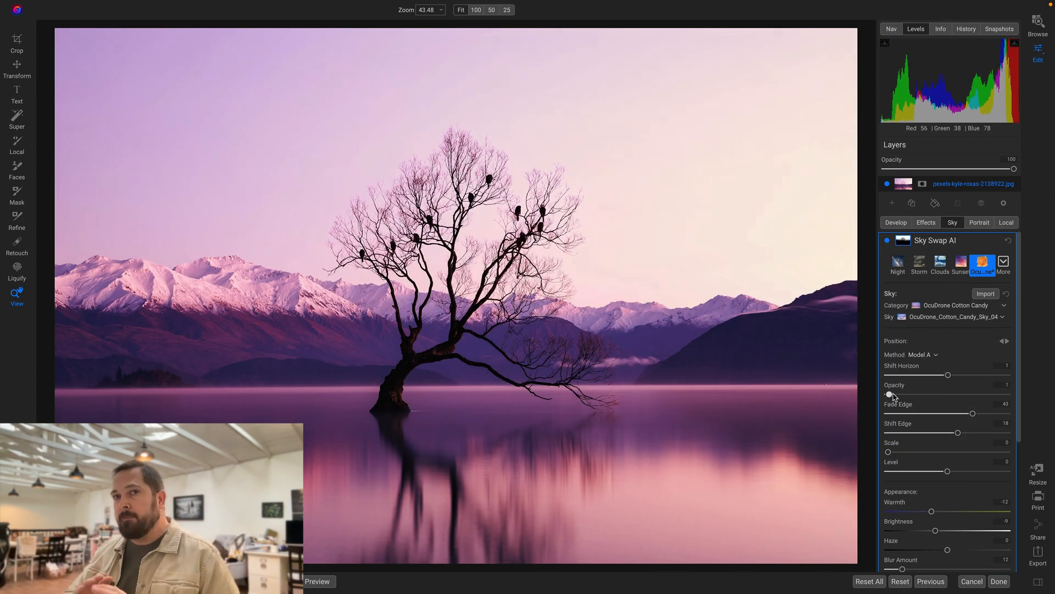
pyautogui.moveTo(890, 393); pyautogui.dragTo(998, 394)
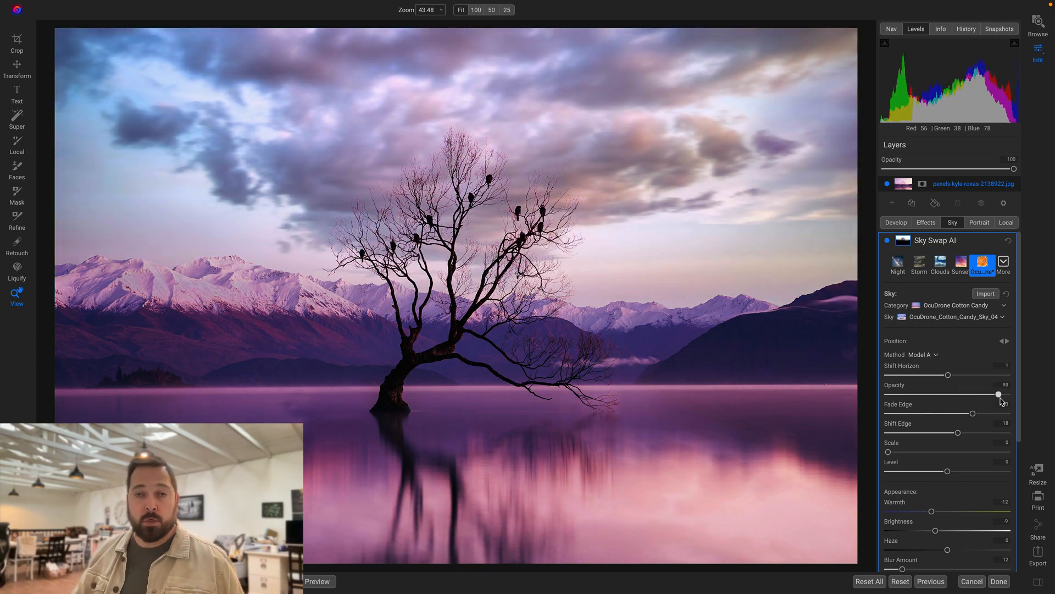
pyautogui.moveTo(999, 395); pyautogui.dragTo(1008, 395)
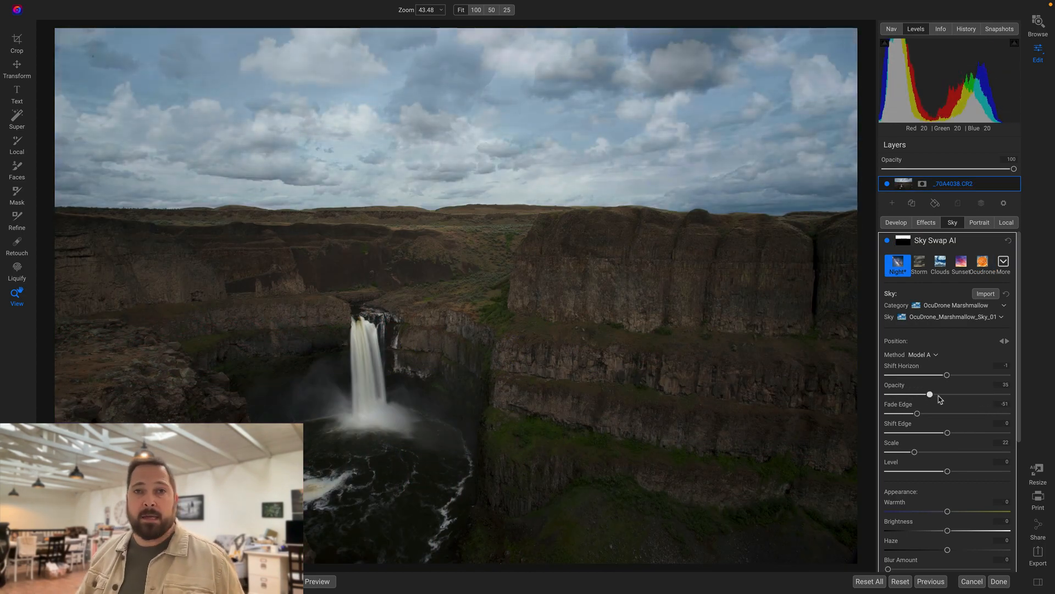
pyautogui.moveTo(930, 394); pyautogui.dragTo(1008, 393)
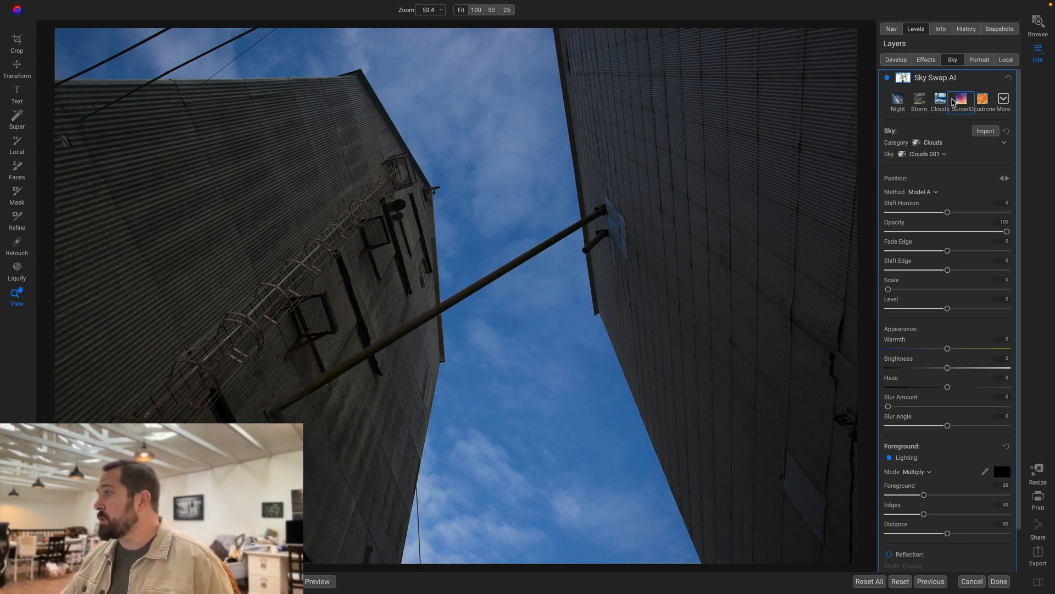
# - Apply the Sunset sky preset, then toggle Sky Swap off and on to compare
pyautogui.click(960, 100)
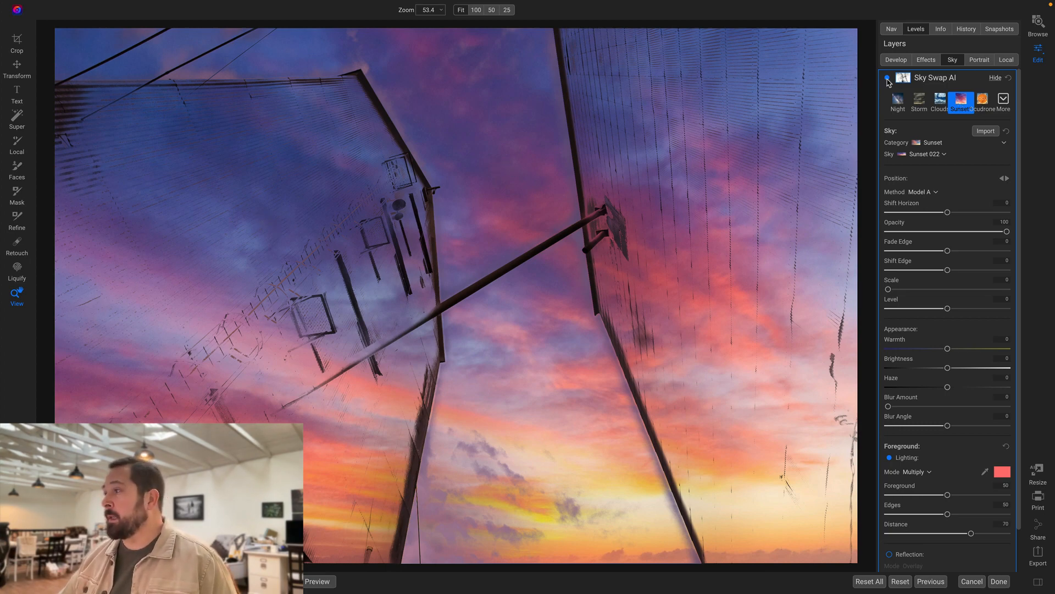
pyautogui.click(886, 77)
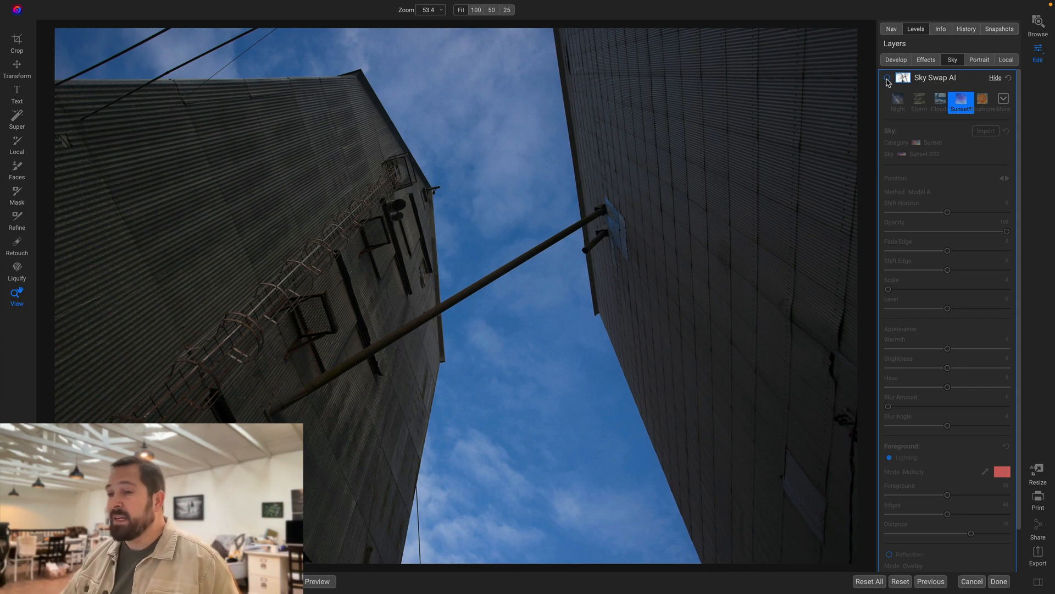
pyautogui.click(887, 78)
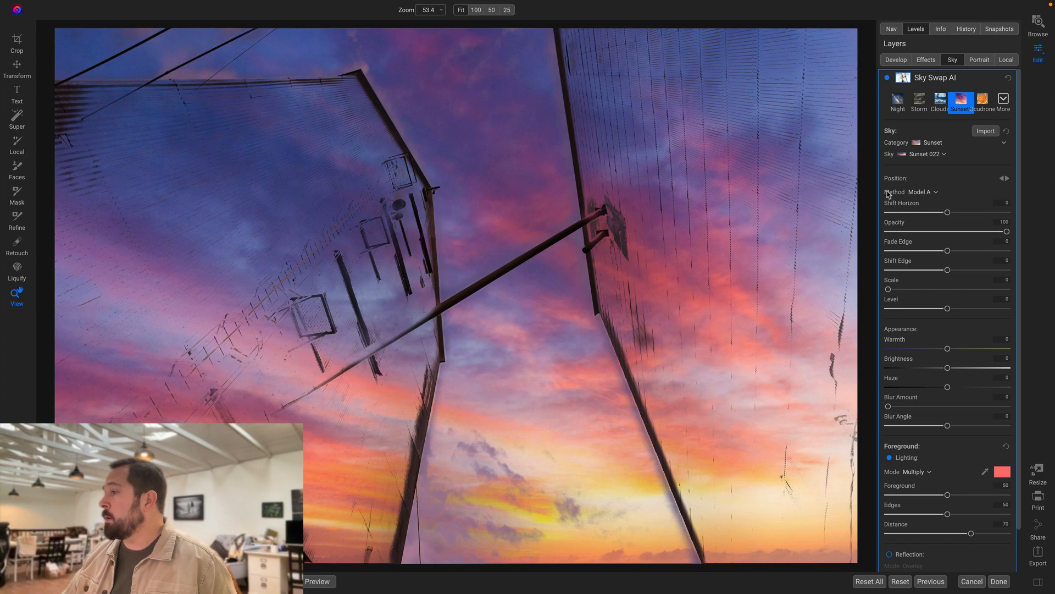
# - Set the sky detection Method to Model B, then reopen the model list
pyautogui.click(923, 191)
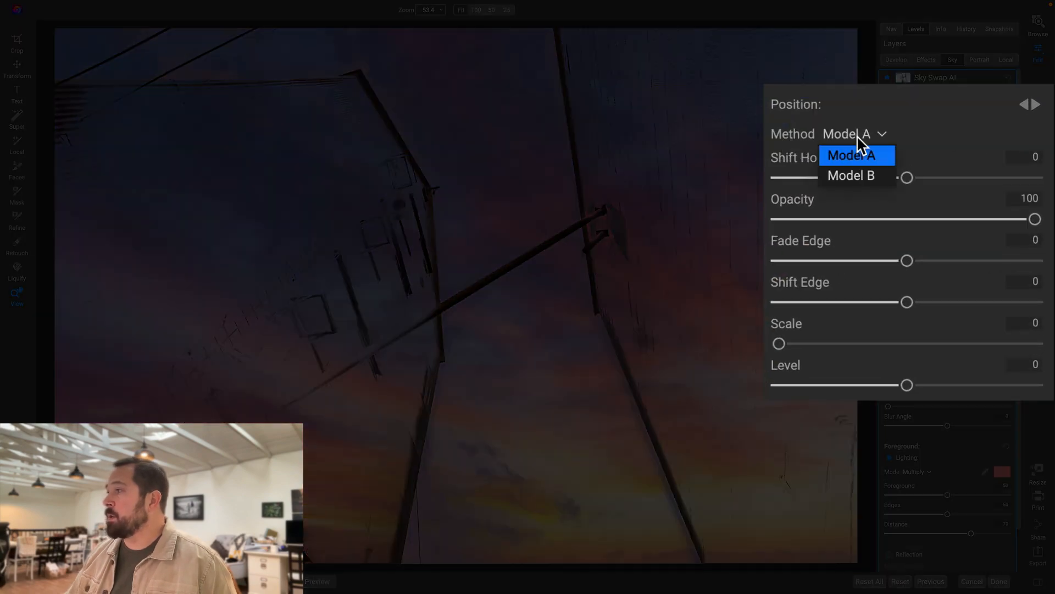
pyautogui.moveTo(859, 177)
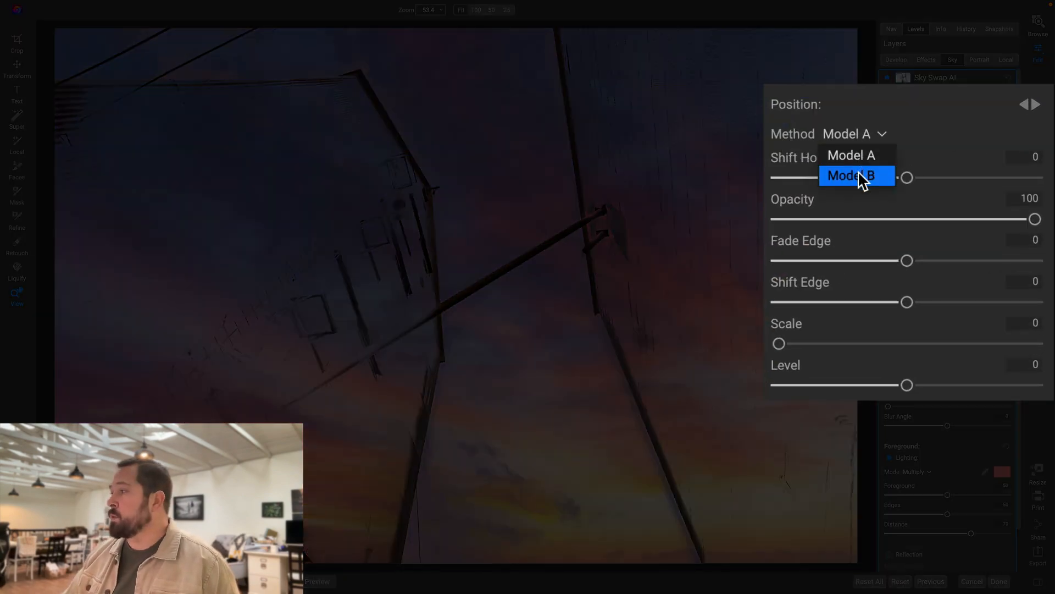
pyautogui.click(857, 175)
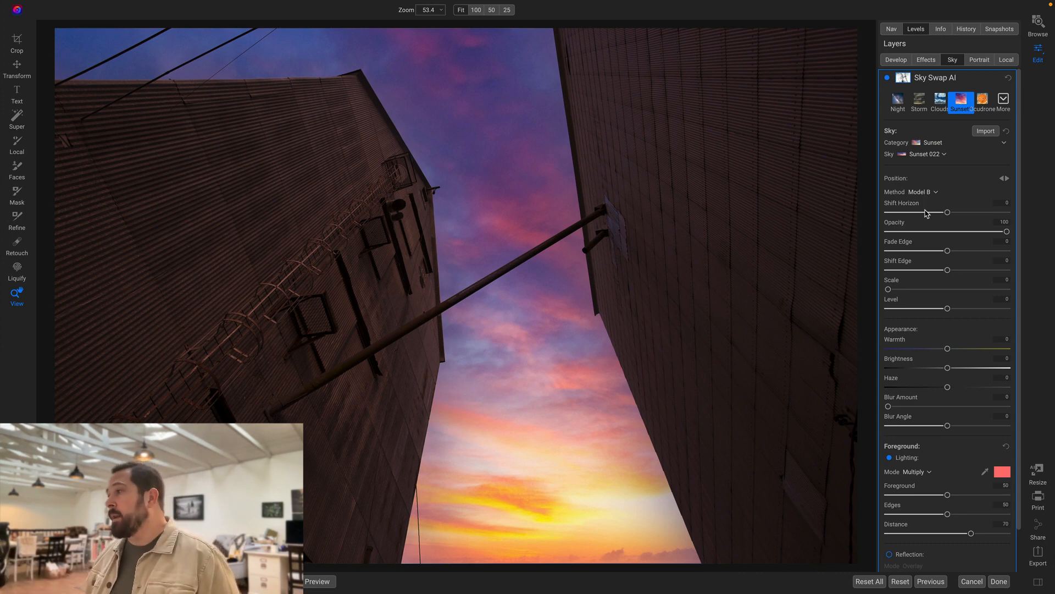
pyautogui.click(920, 191)
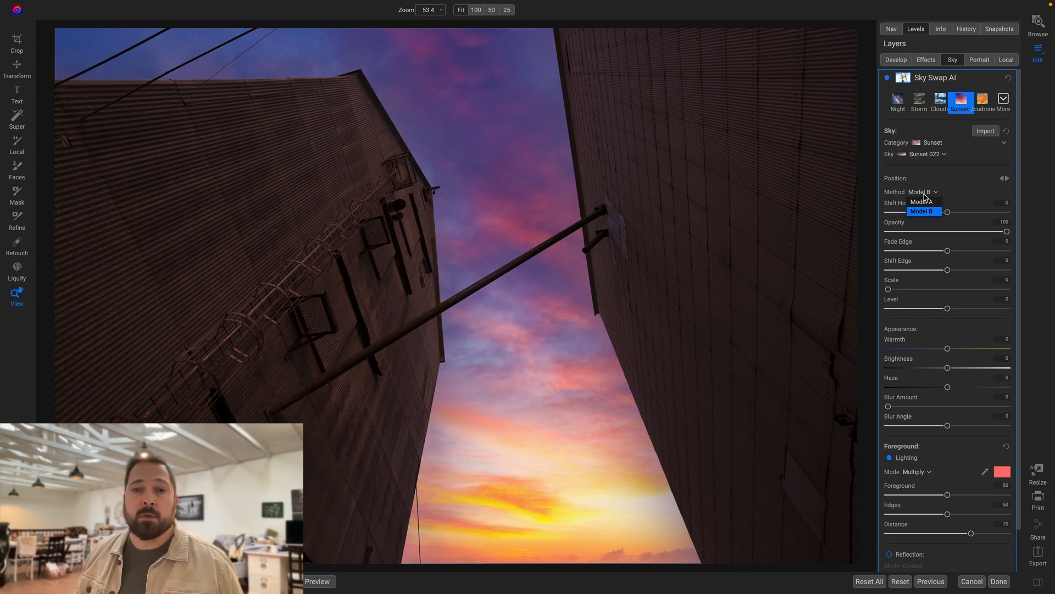